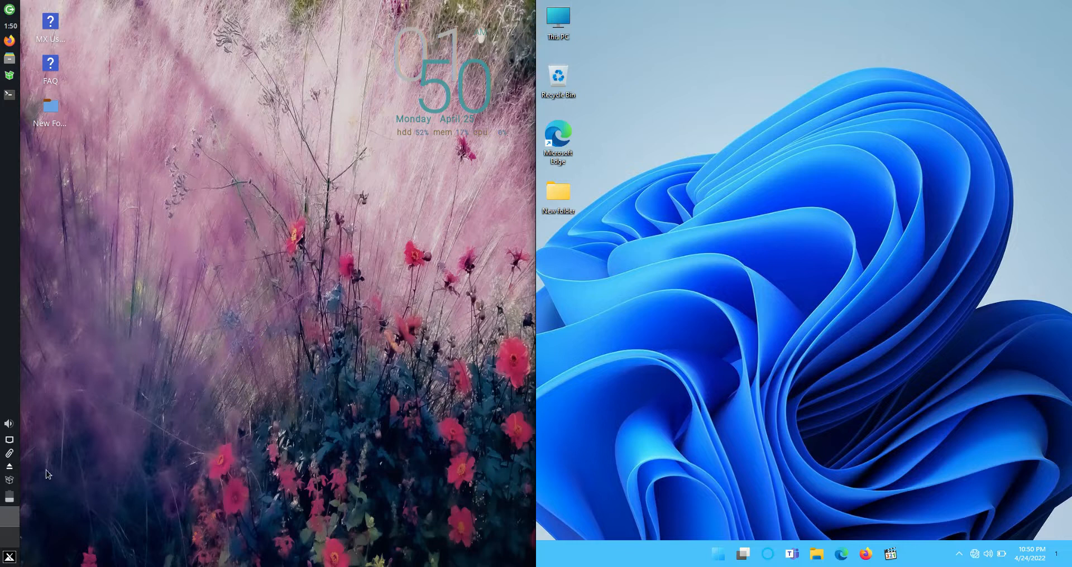
{"action": "mouse_move", "coordinate": [212, 376]}
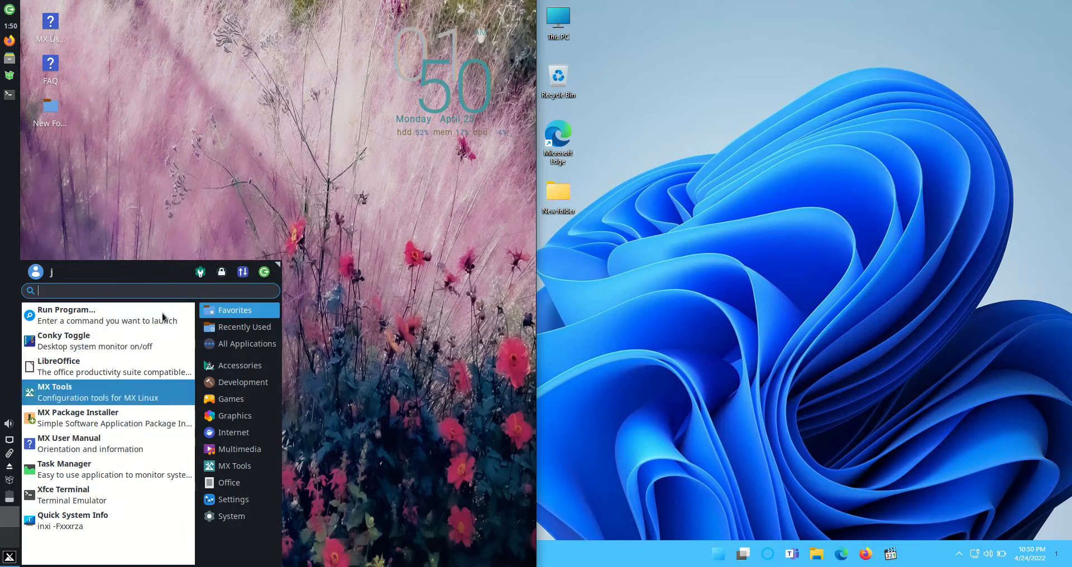
Step: Launch a terminal window from the Xfce menu to run htop
{"action": "left_click", "coordinate": [833, 325]}
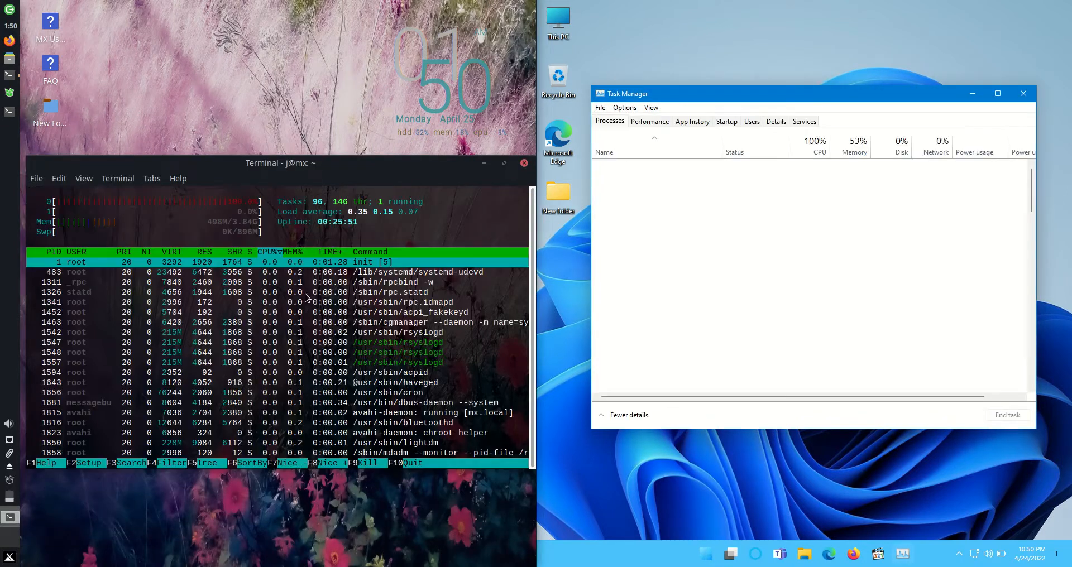
Step: Show the Task Manager Memory view reporting 2.2/3.9 GB (56%) in use
{"action": "left_click", "coordinate": [648, 121]}
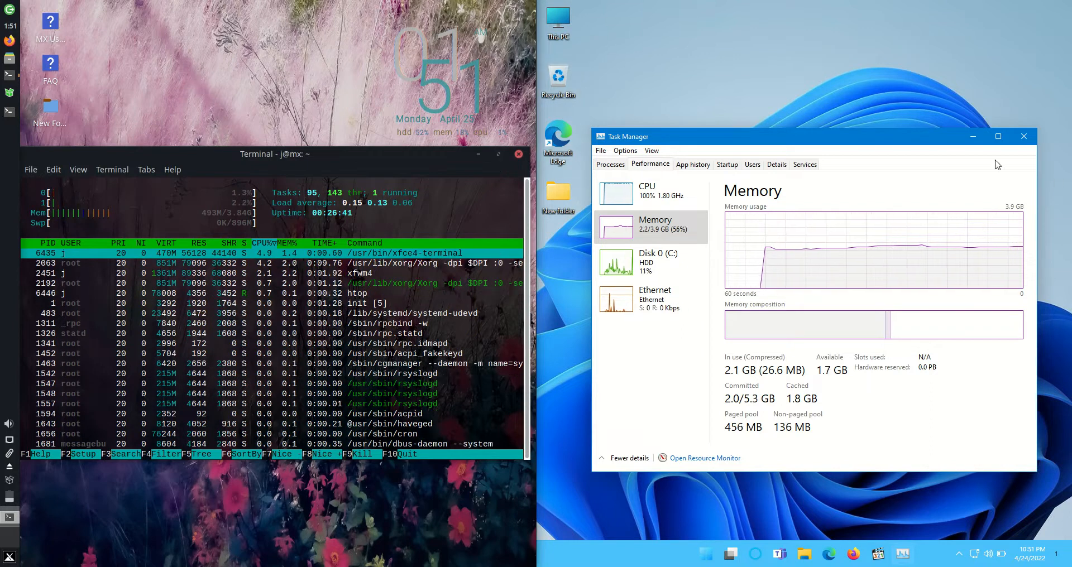
Step: Close Windows Task Manager and the htop terminal, leaving both desktops bare
{"action": "left_click", "coordinate": [1024, 136]}
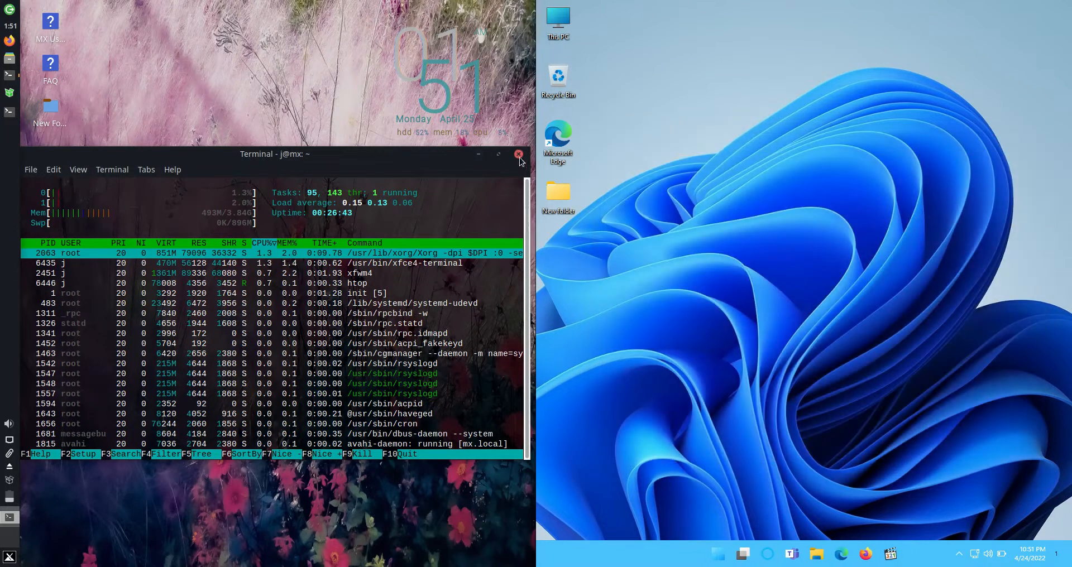
{"action": "left_click", "coordinate": [519, 154]}
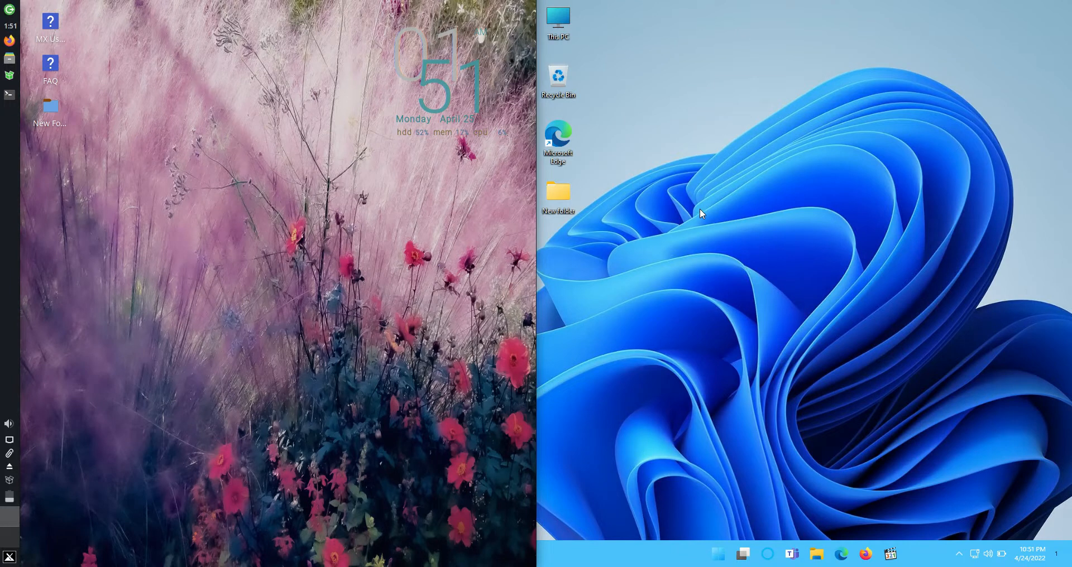
{"action": "mouse_move", "coordinate": [729, 185]}
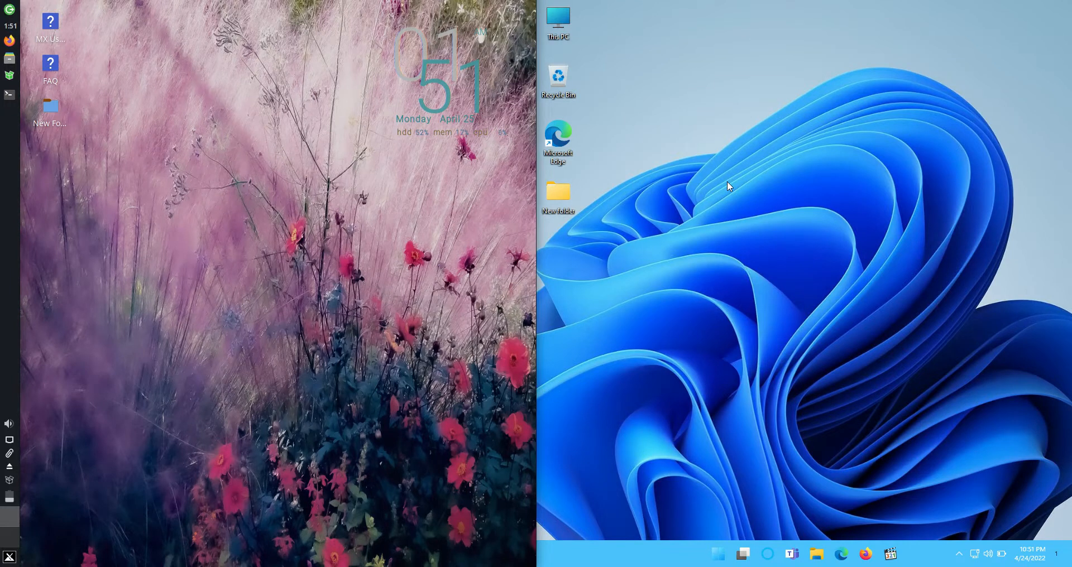
{"action": "mouse_move", "coordinate": [757, 178]}
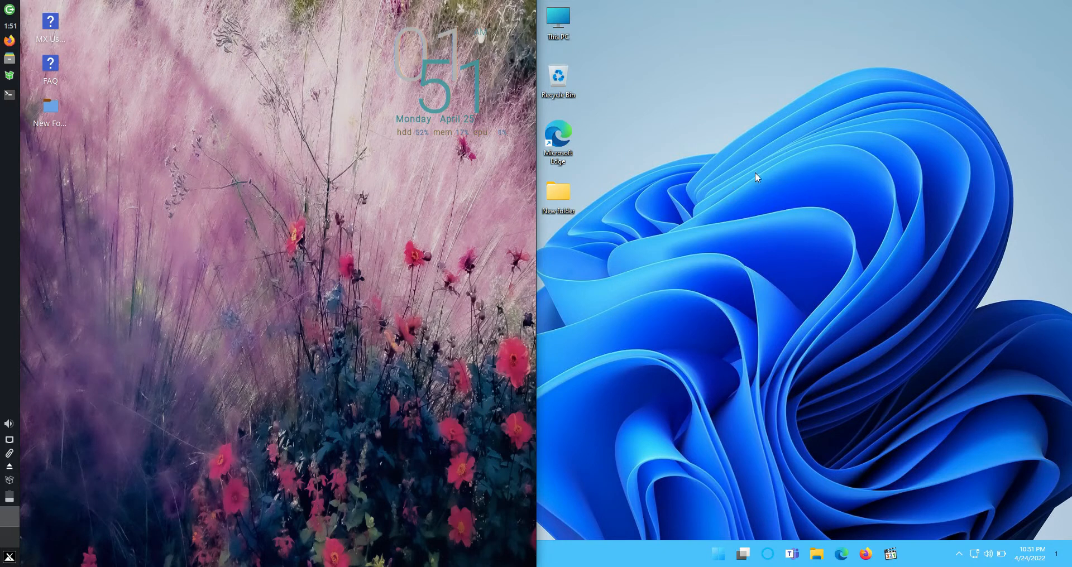